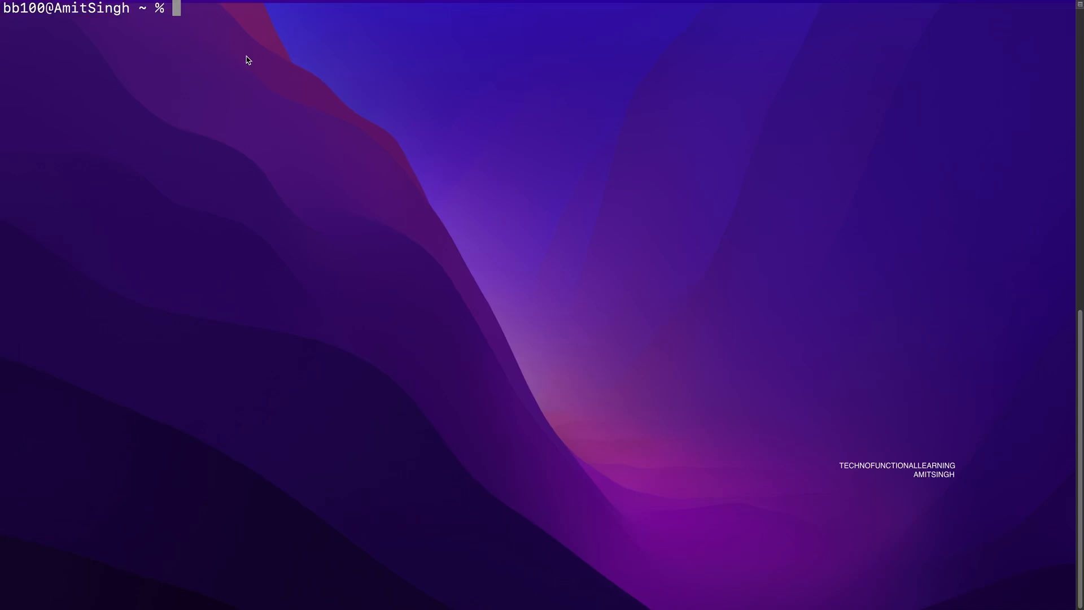
Step: Create a jupyterlab folder and move into it in Terminal
type("mkdir")
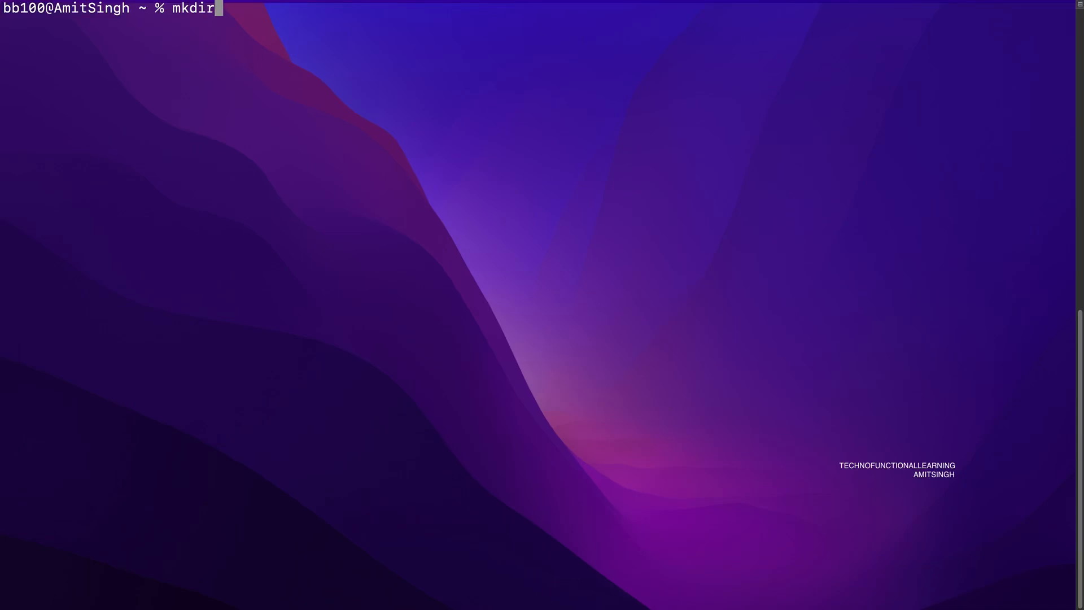
type("jupyt")
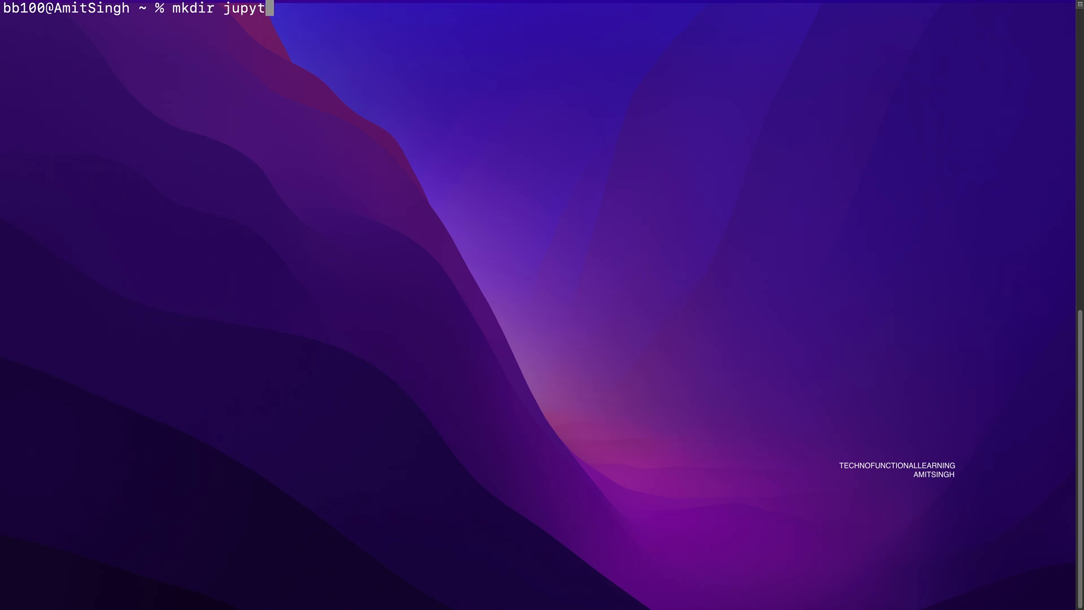
type("erlab")
type("cd")
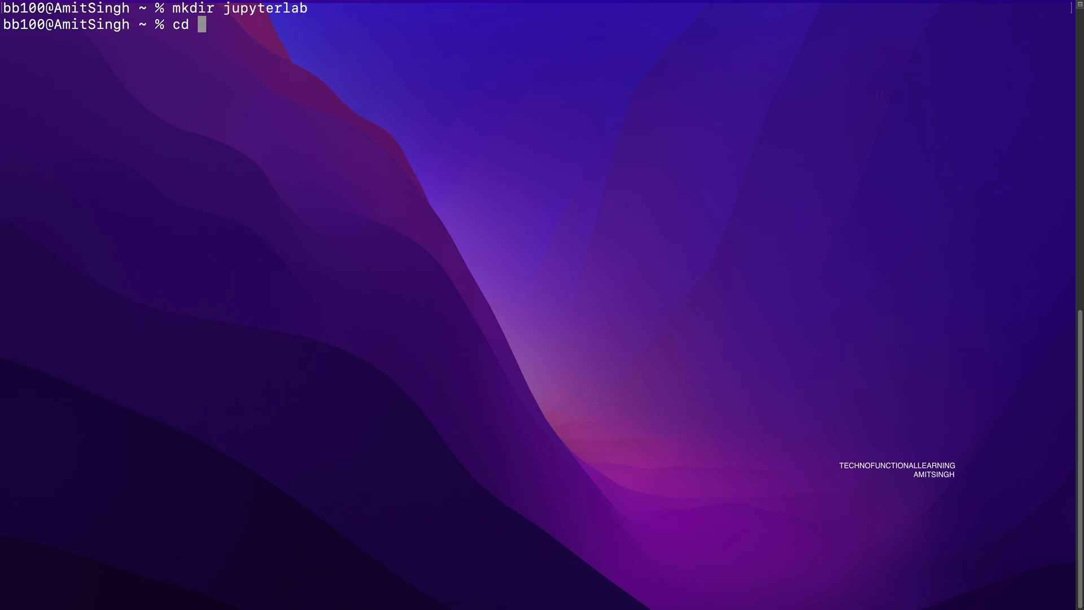
type("jupyter")
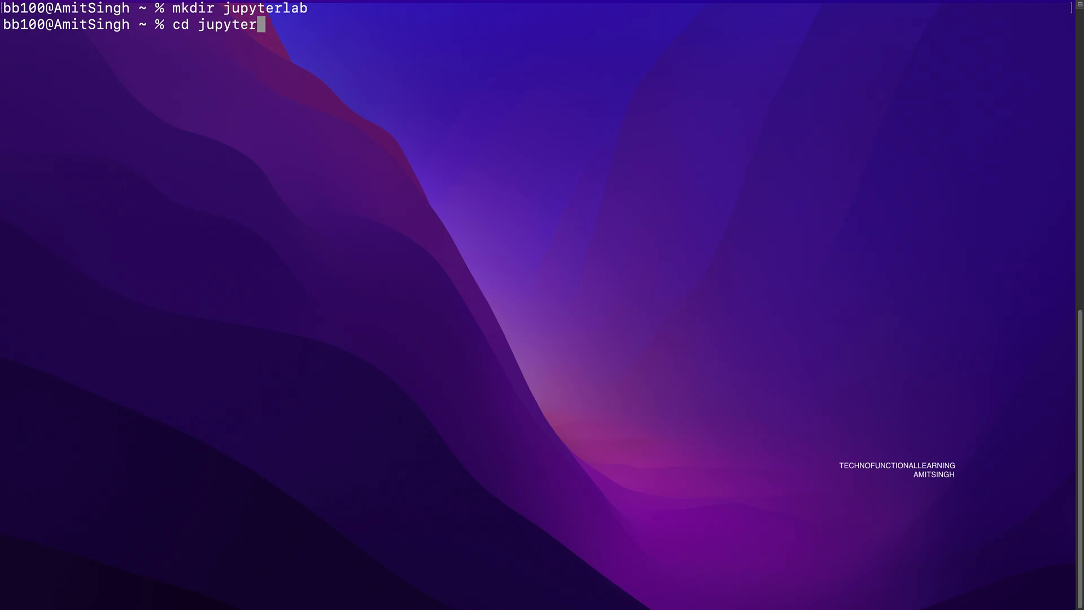
key("Return")
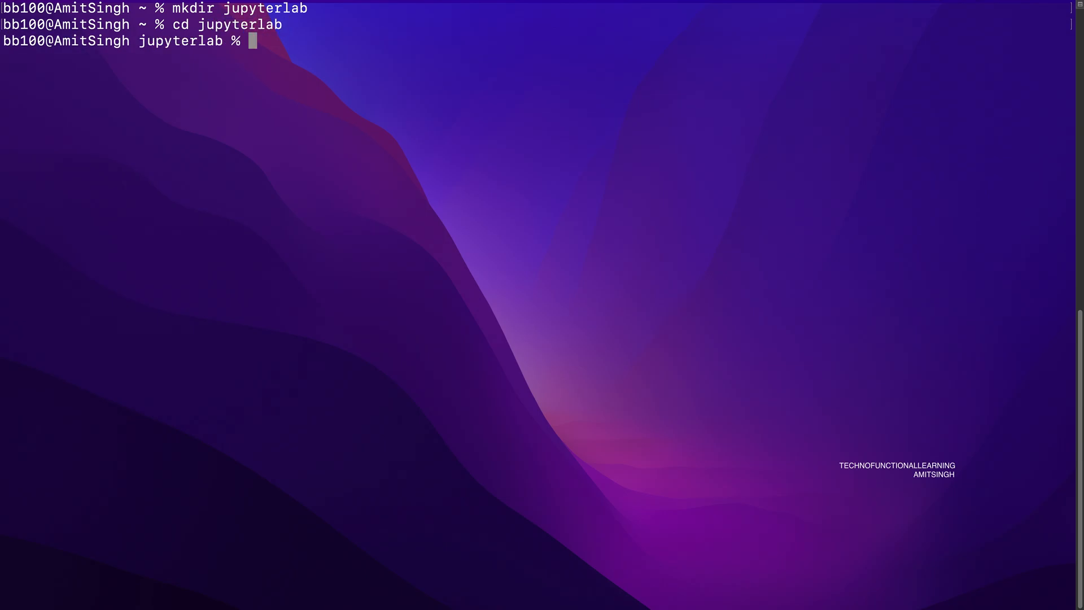
Step: Create a Python 3.10 virtual environment named venv inside the folder
type("pyth")
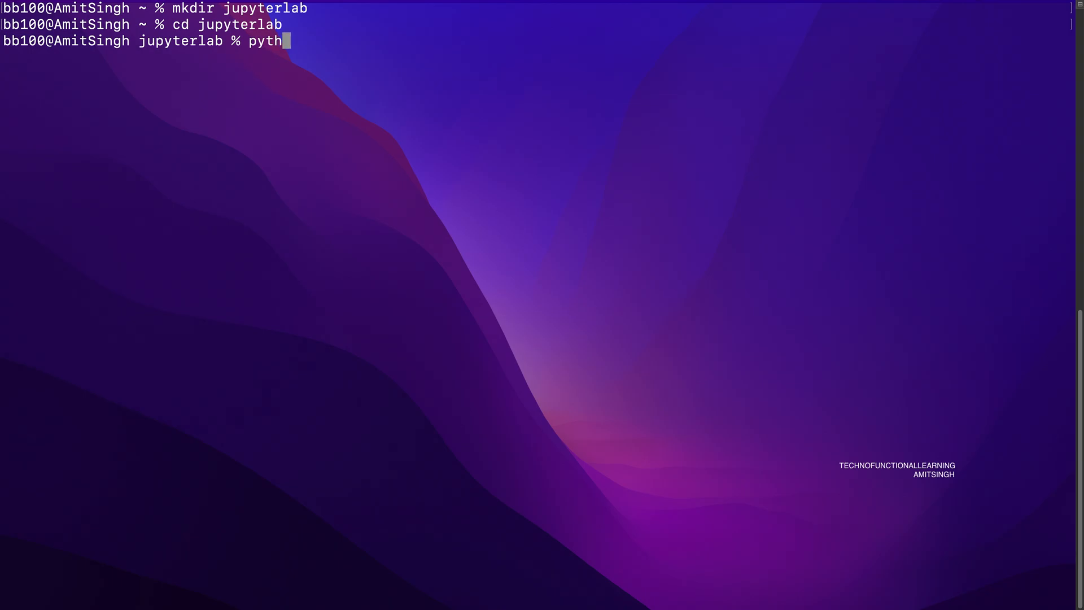
type("on3.10")
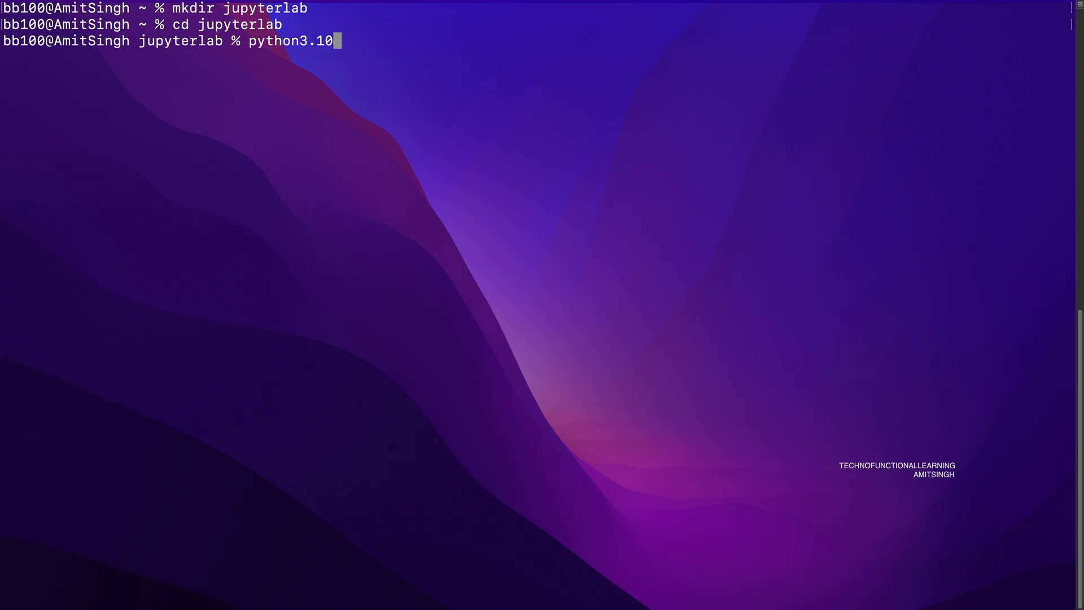
type("-m v")
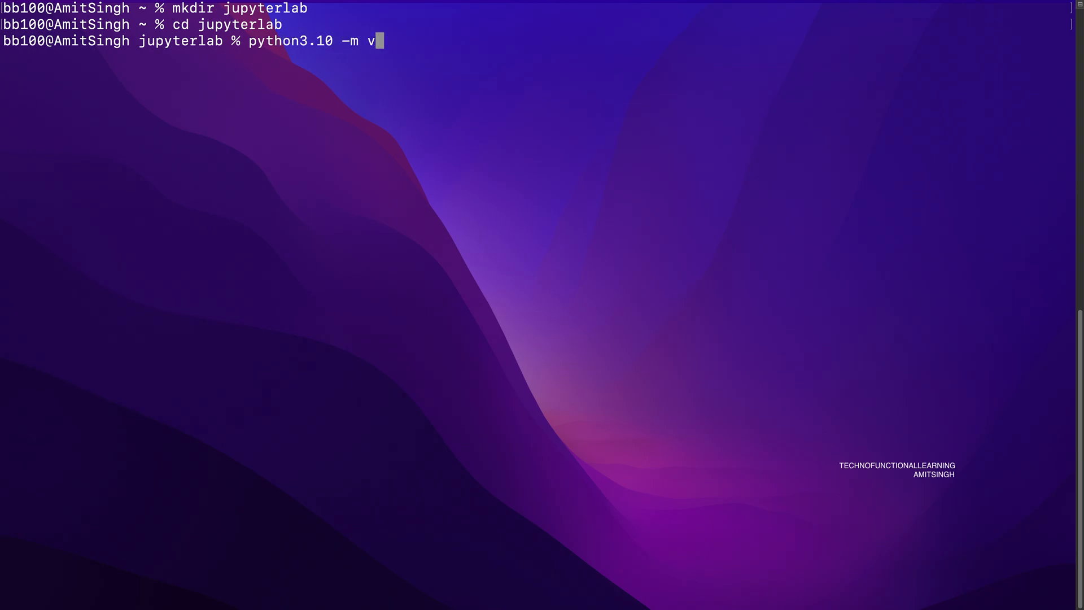
type("envvenv")
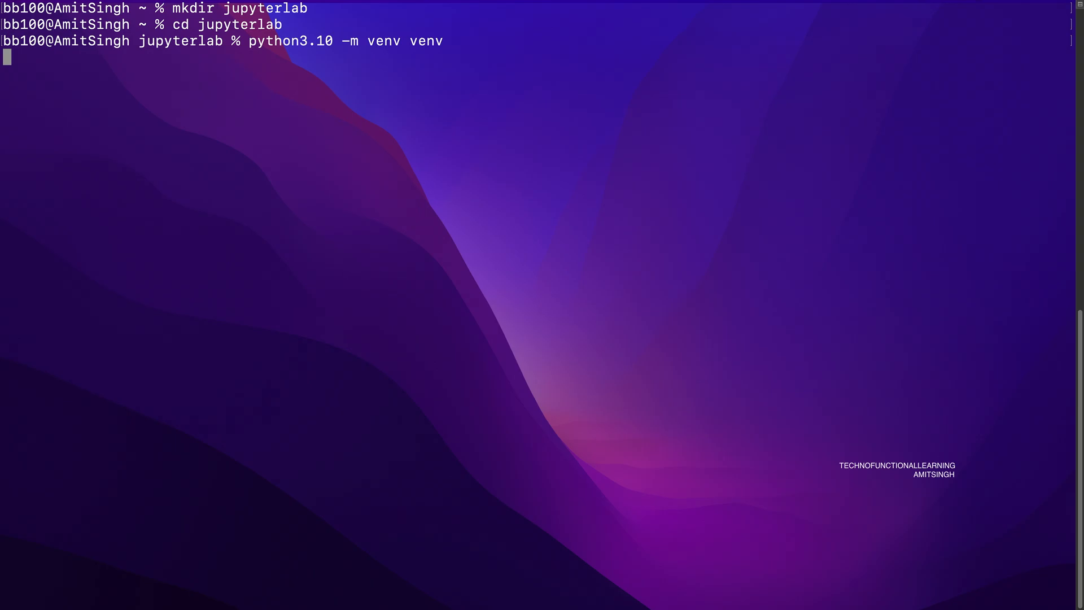
key("Return")
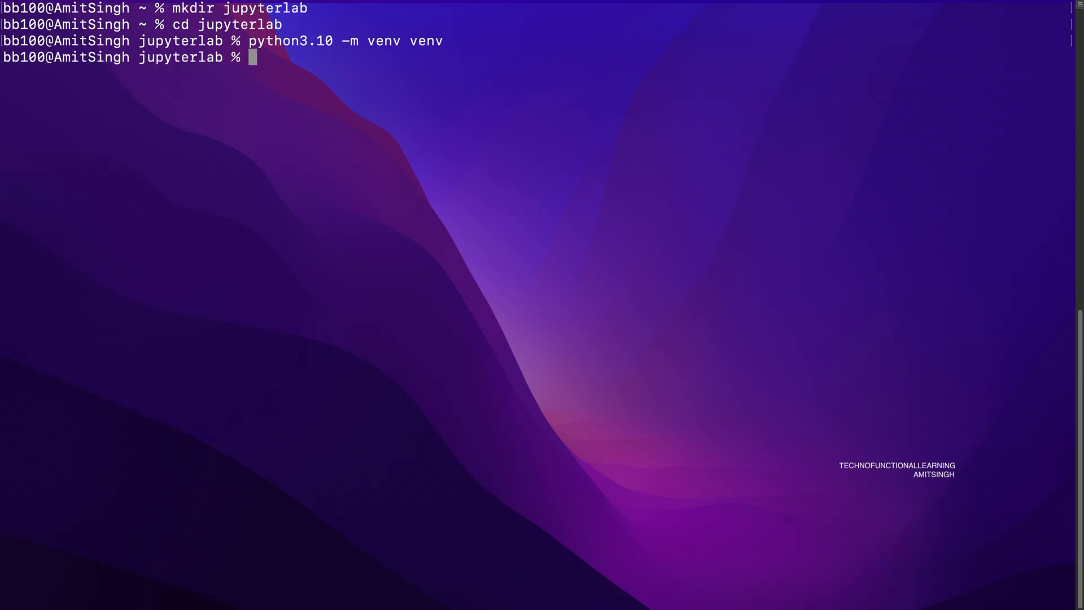
Step: Activate the venv environment with . ./venv/bin/activate
type(". ./")
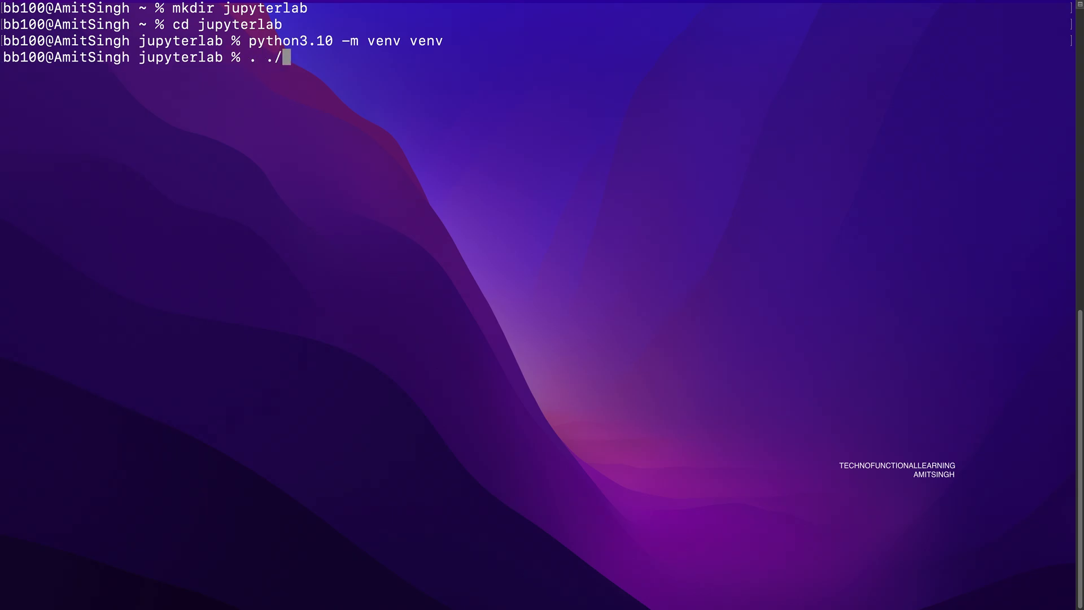
type("venv/bin")
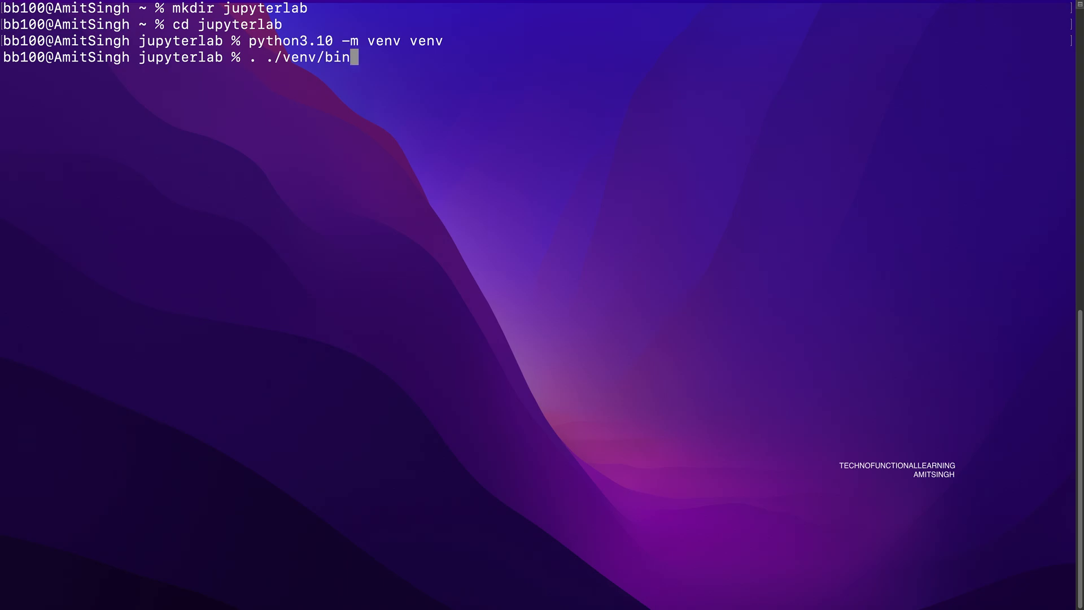
type("activat")
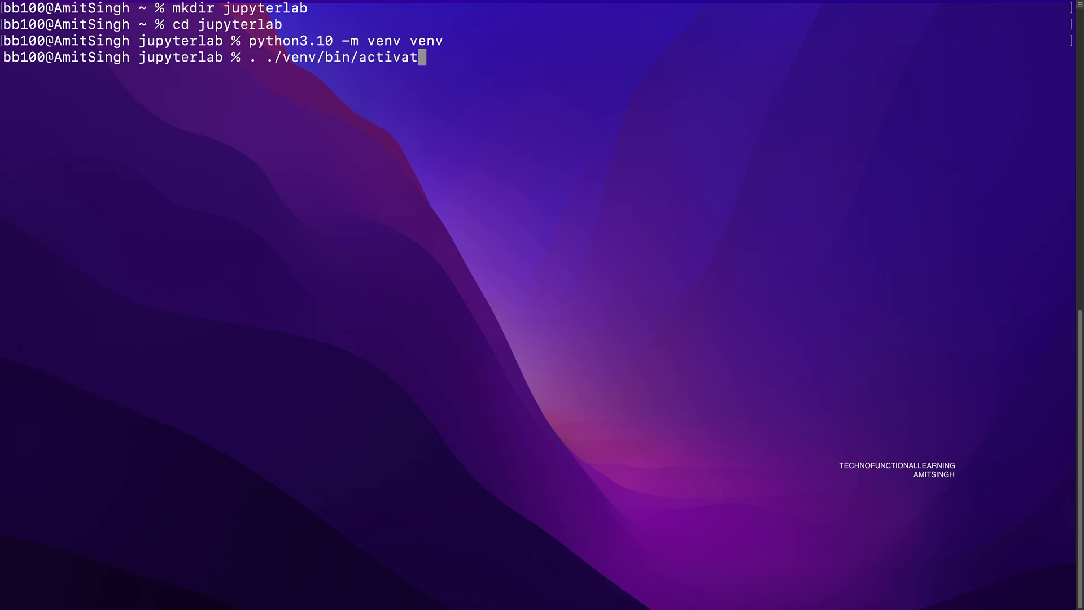
key("Return")
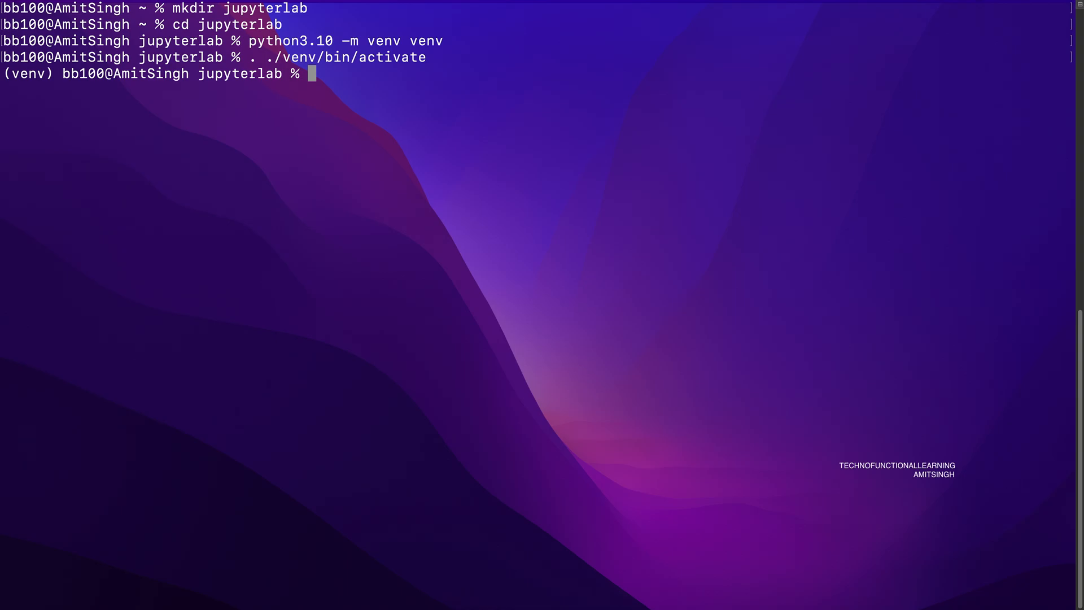
Step: Install jupyterlab and jupyter-ai with pip and wait for installation to finish
type("pip i")
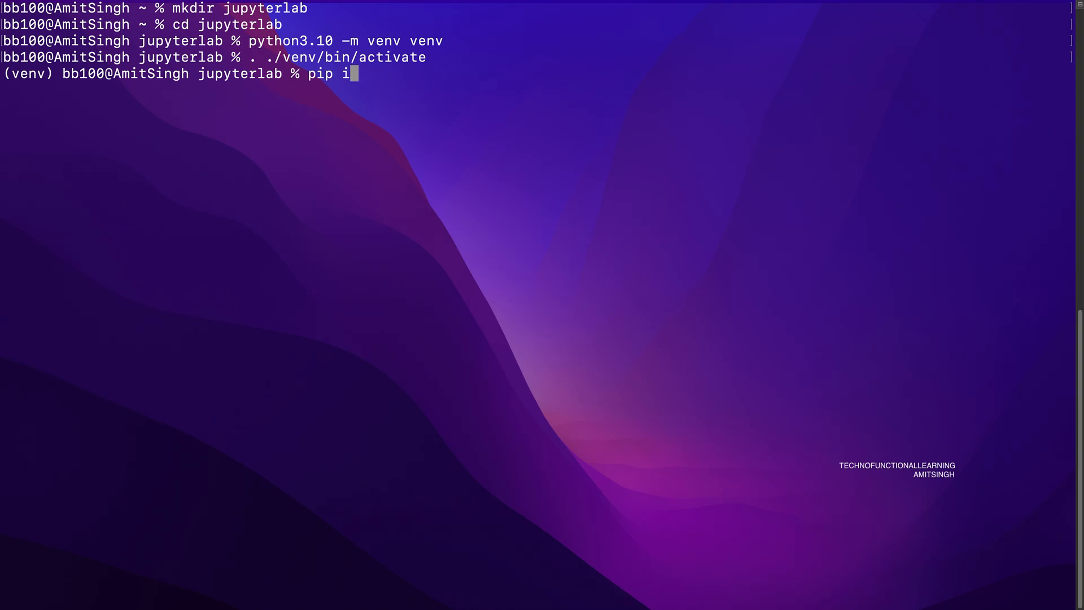
type("nstall ju")
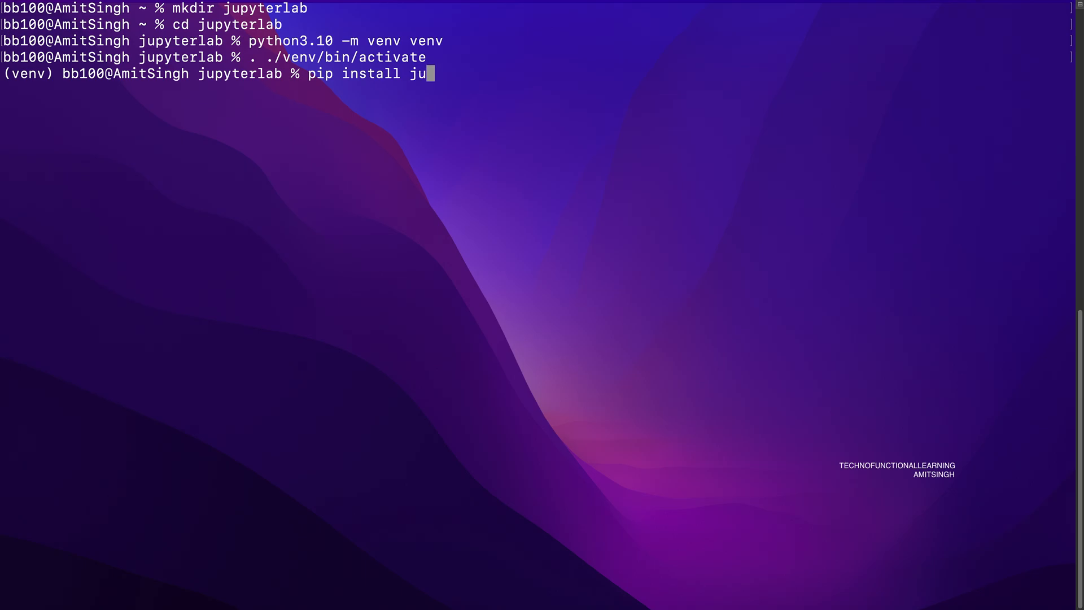
type("pyterlab")
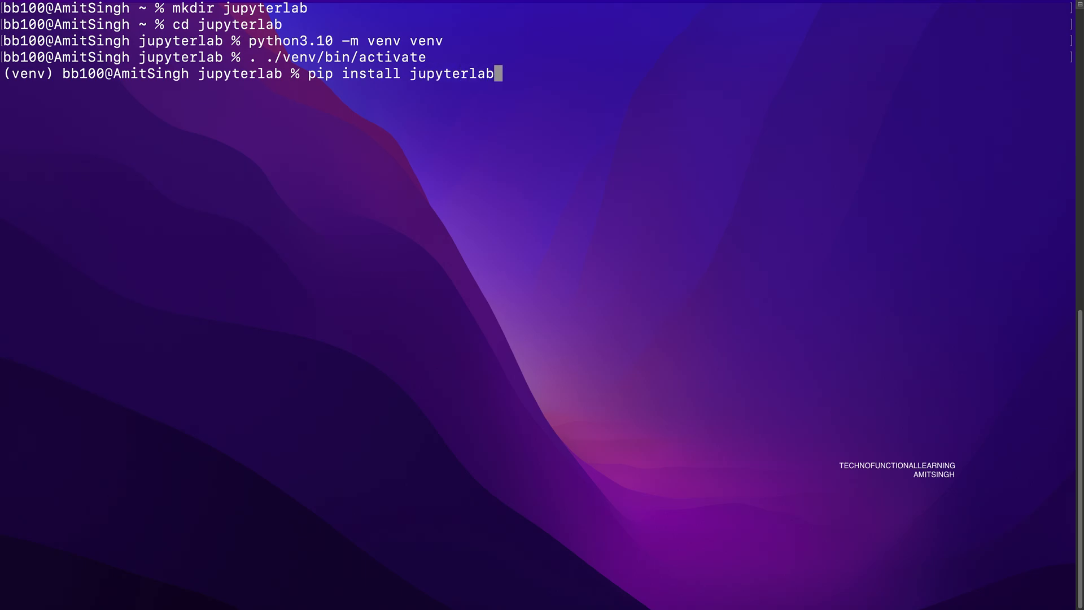
type("ju")
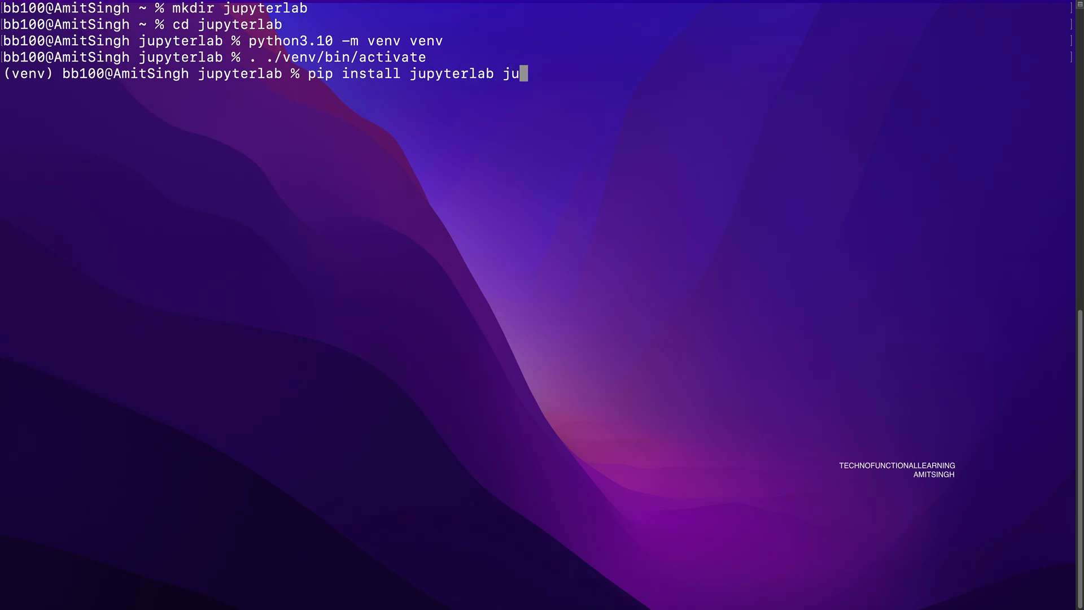
type("pyter-ai")
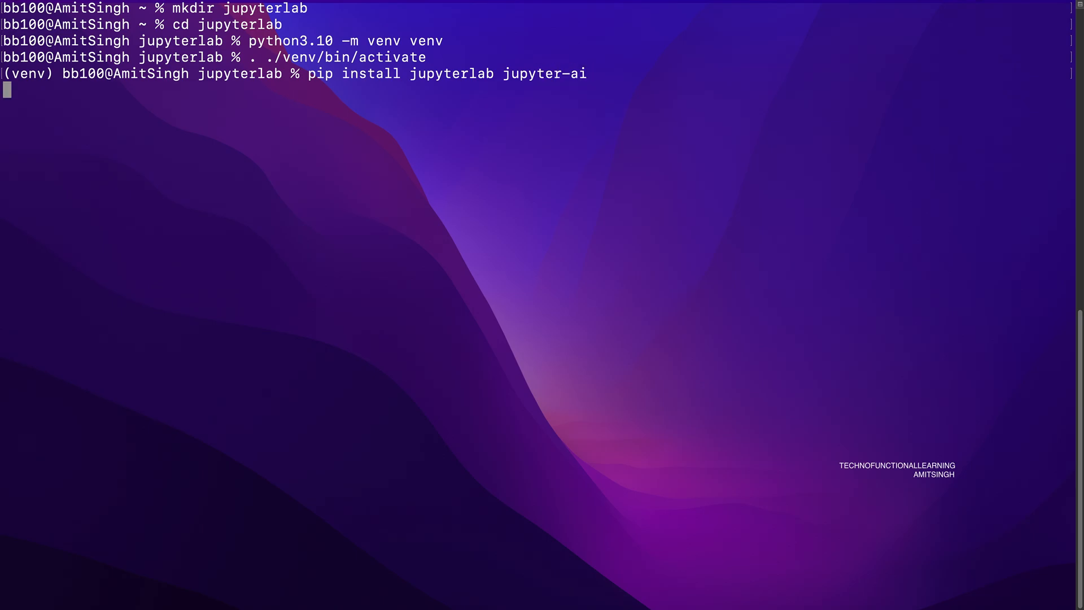
key("Return")
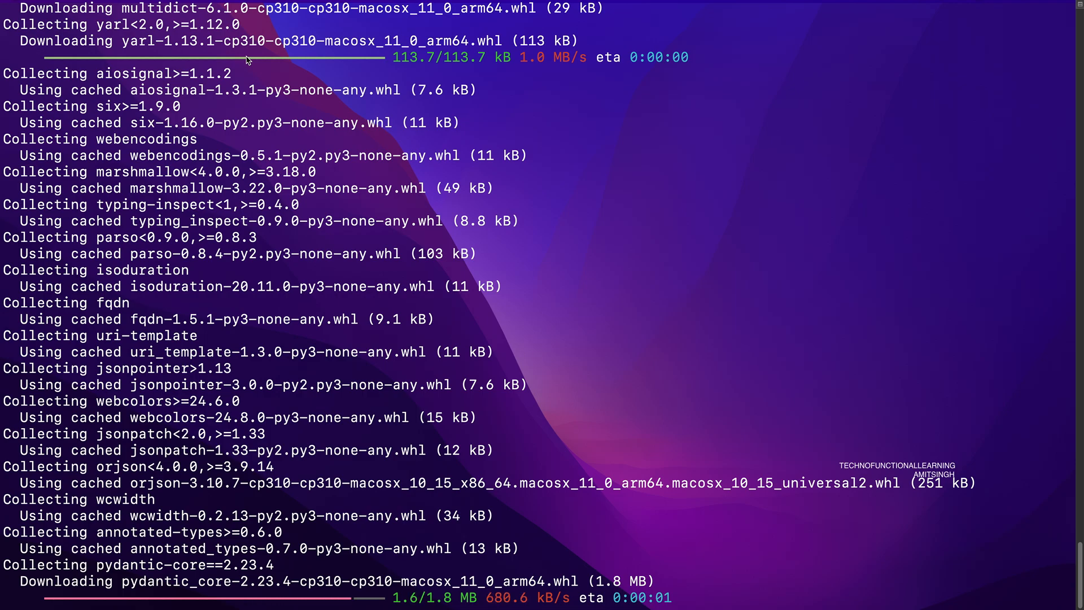
scroll("down", 3)
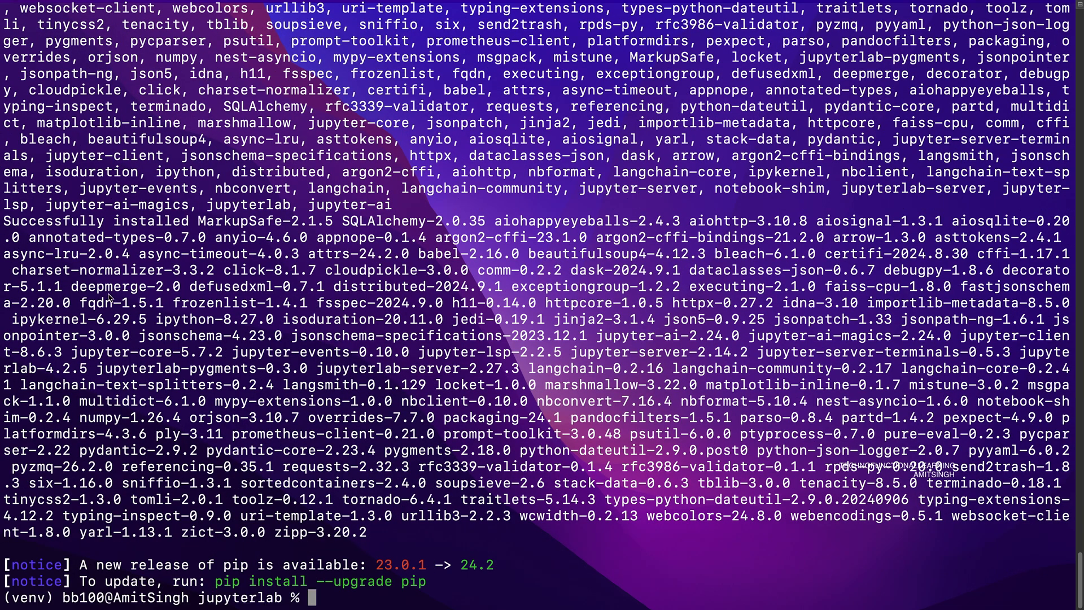
Step: Launch JupyterLab from the virtual environment with jupyter lab
type("j")
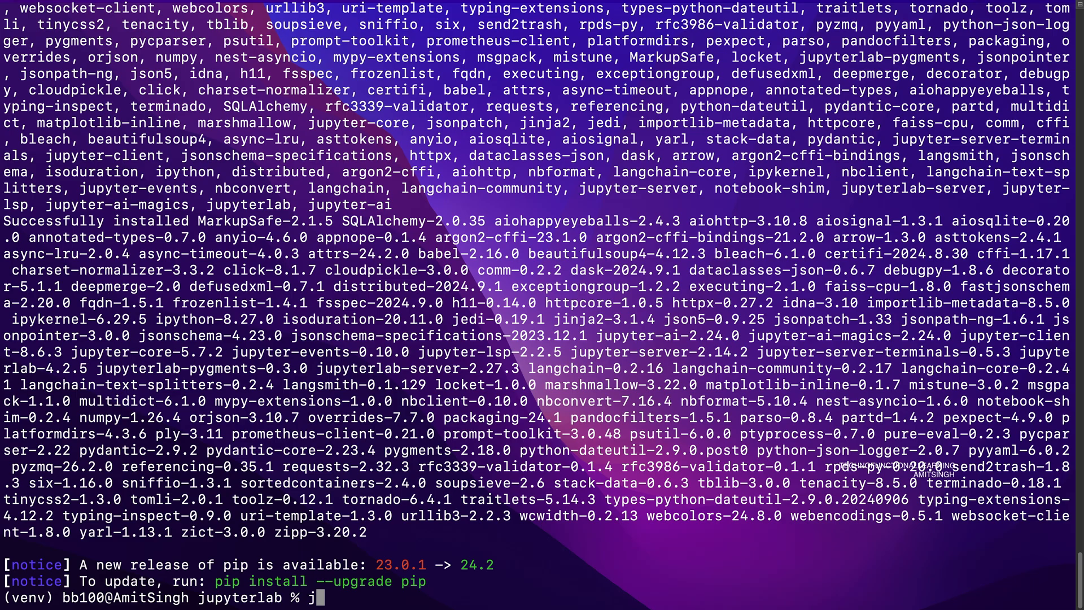
type("upyter")
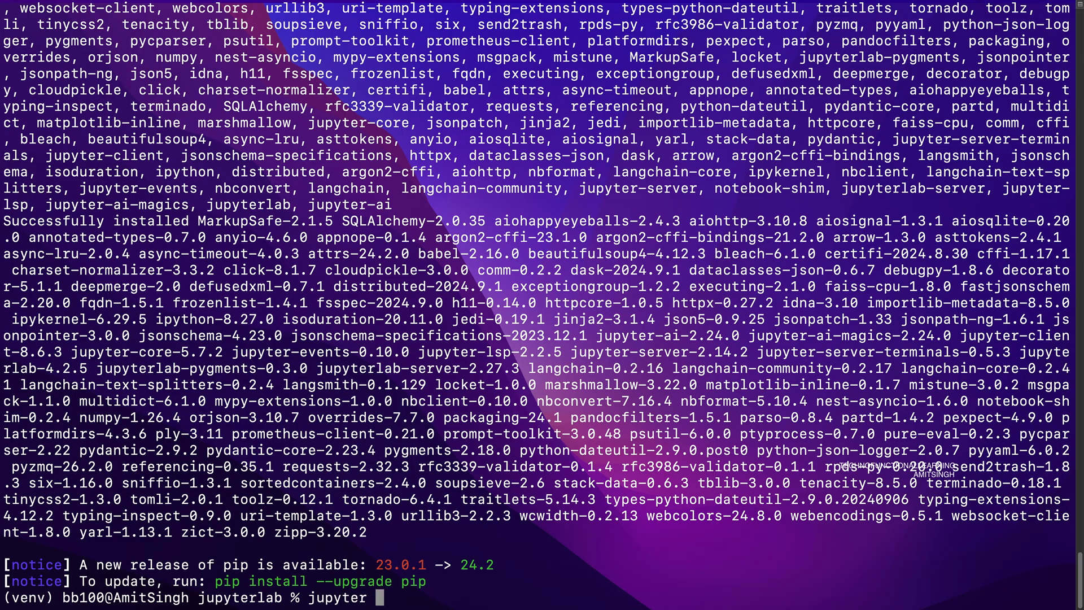
type("lab")
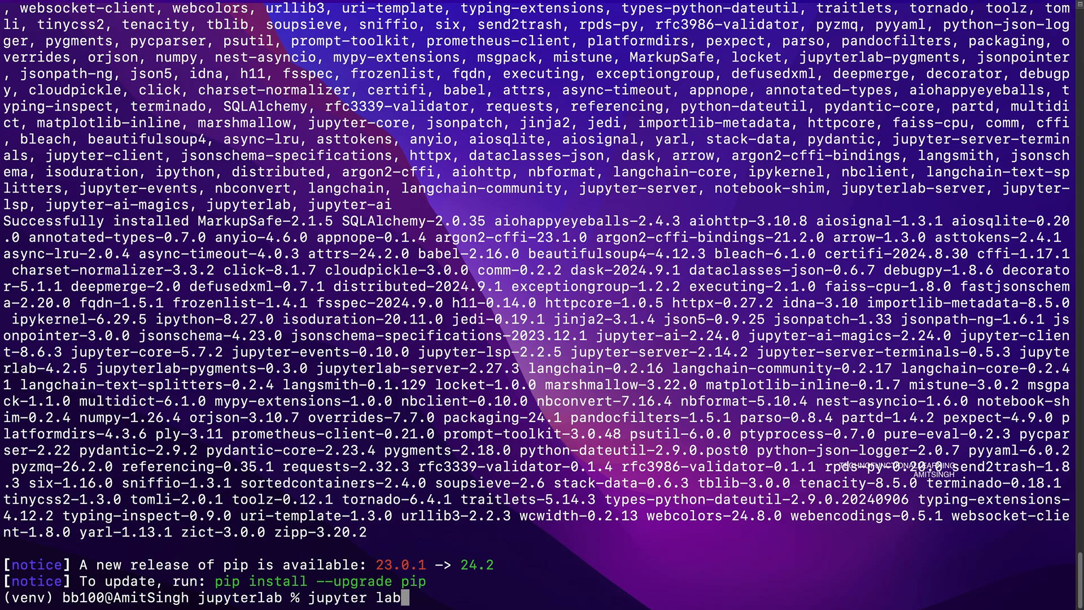
key("Return")
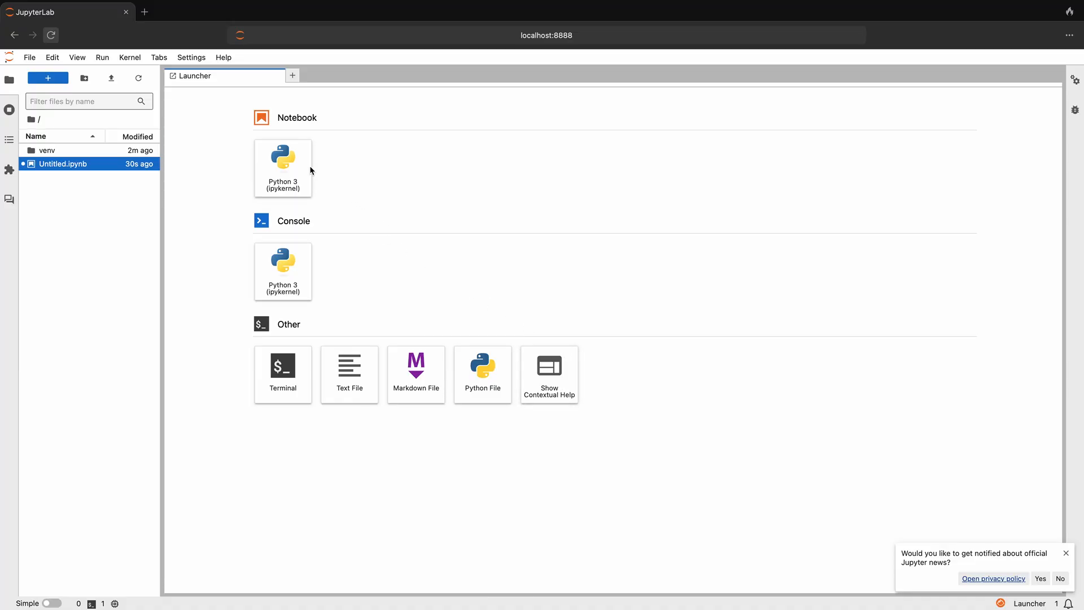
Step: Start a new Python 3 notebook and bring up the Jupyter AI chat settings
left_click(283, 157)
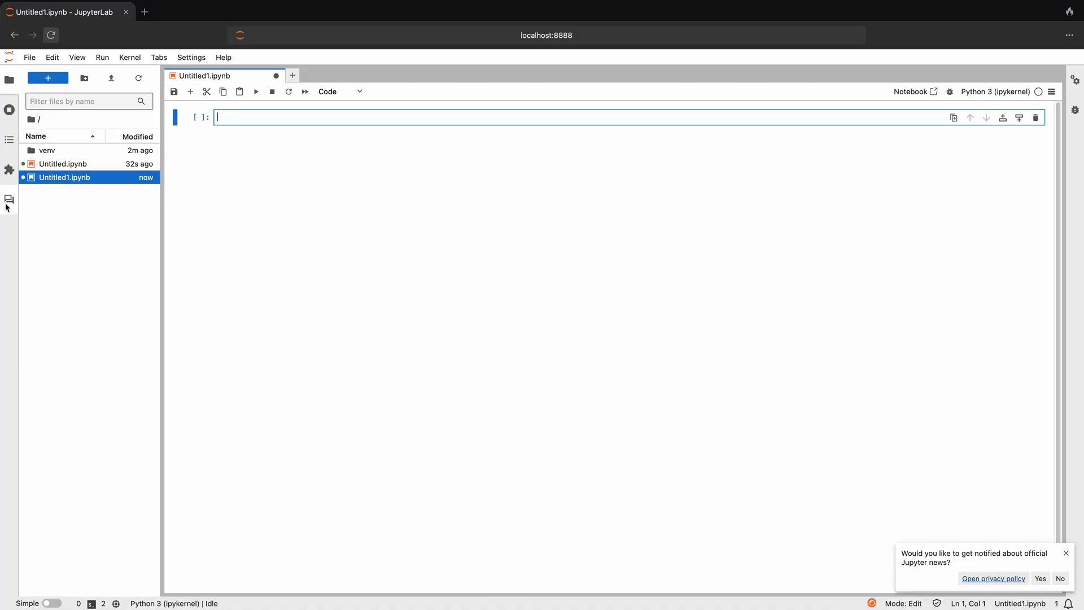
left_click(9, 199)
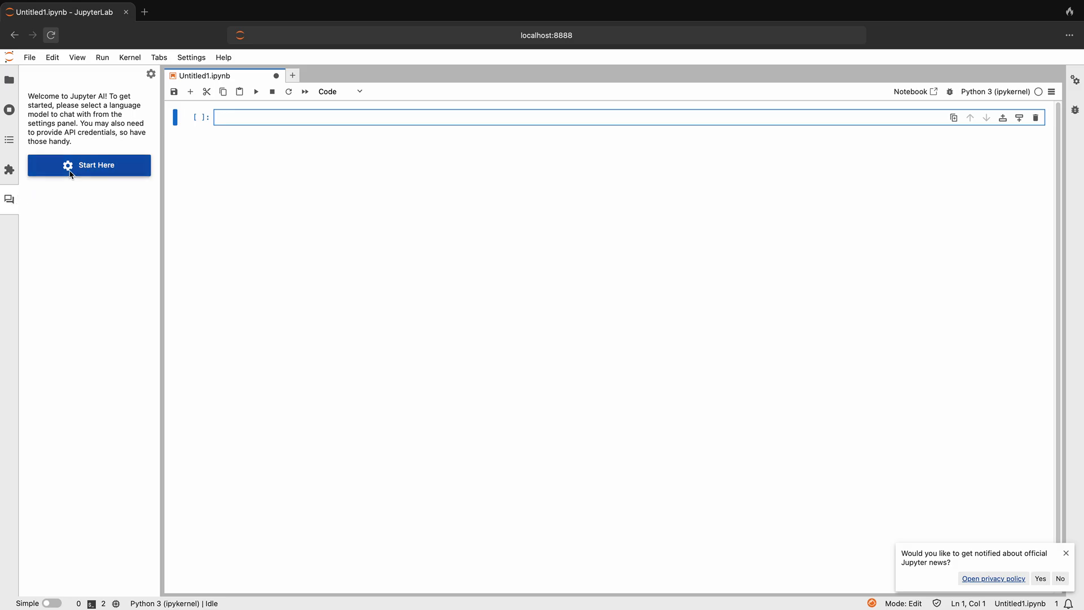
left_click(88, 165)
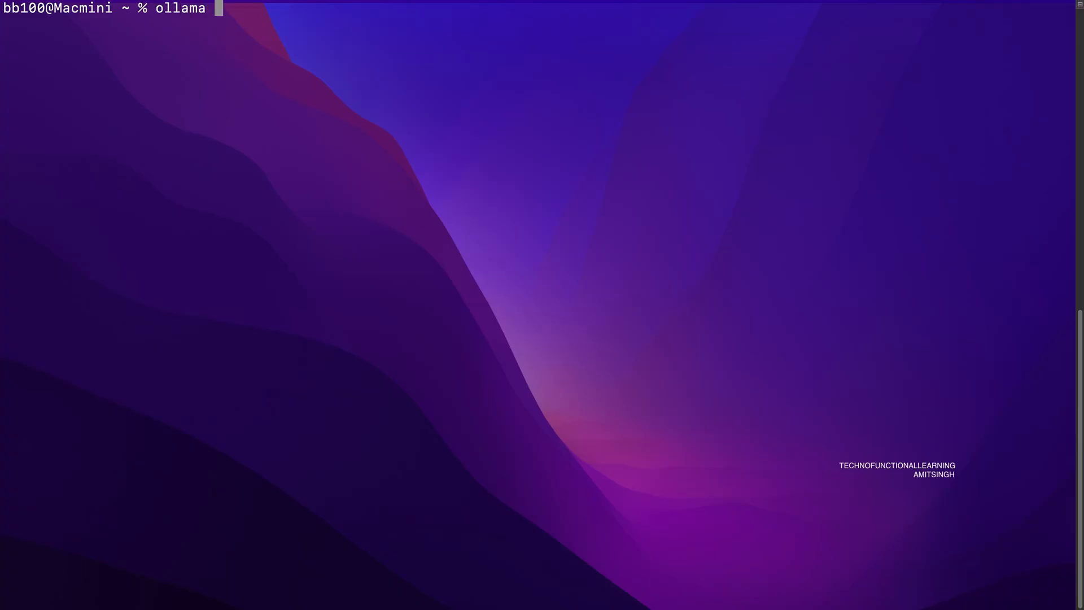
Step: List installed Ollama models with ollama list and select llama3:latest
key("Return")
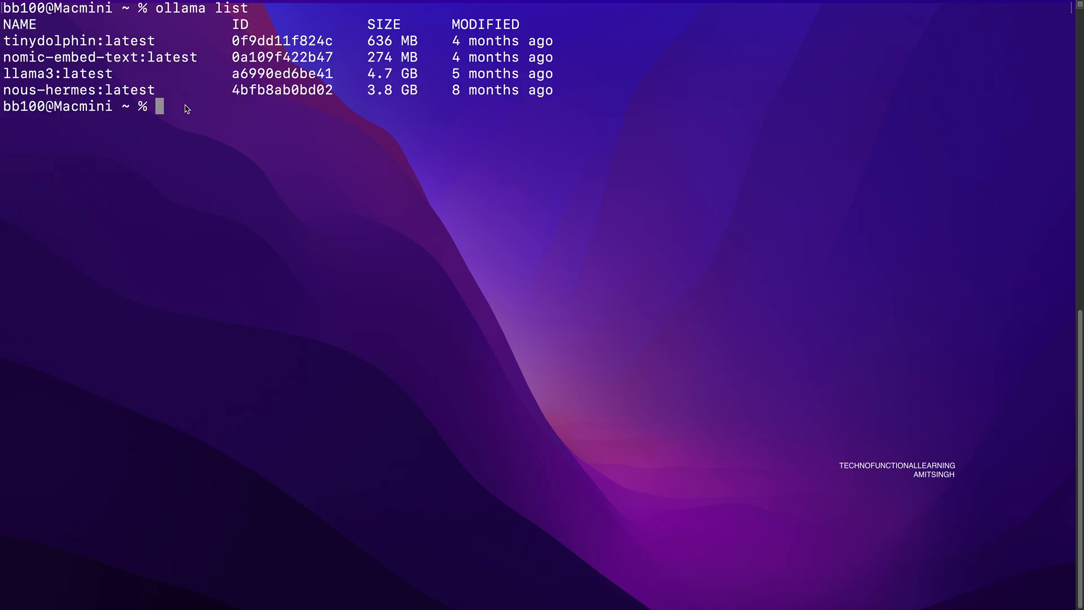
double_click(58, 74)
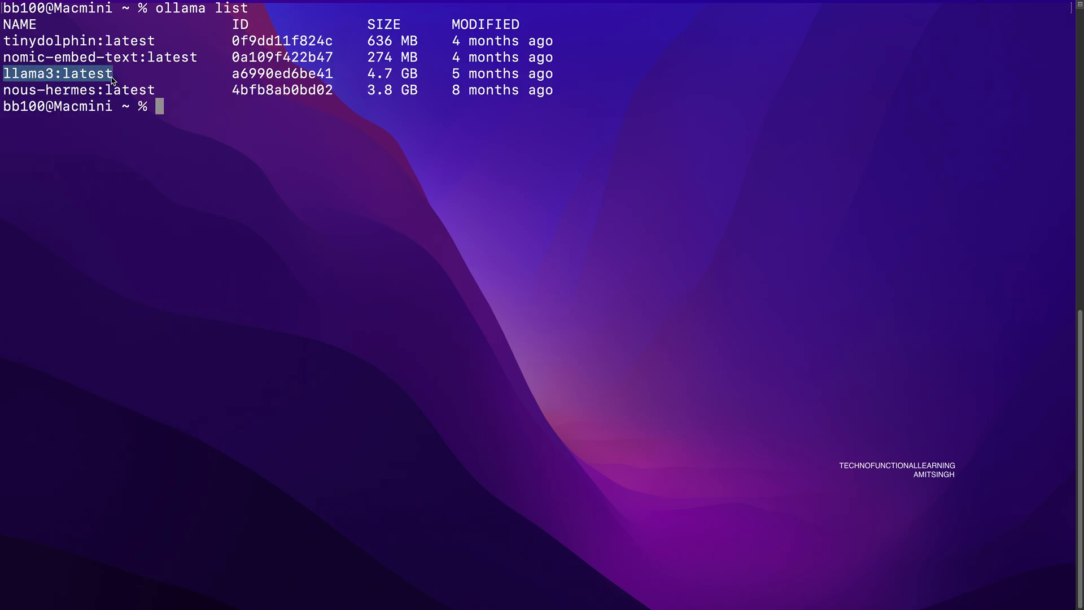
mouse_move(230, 172)
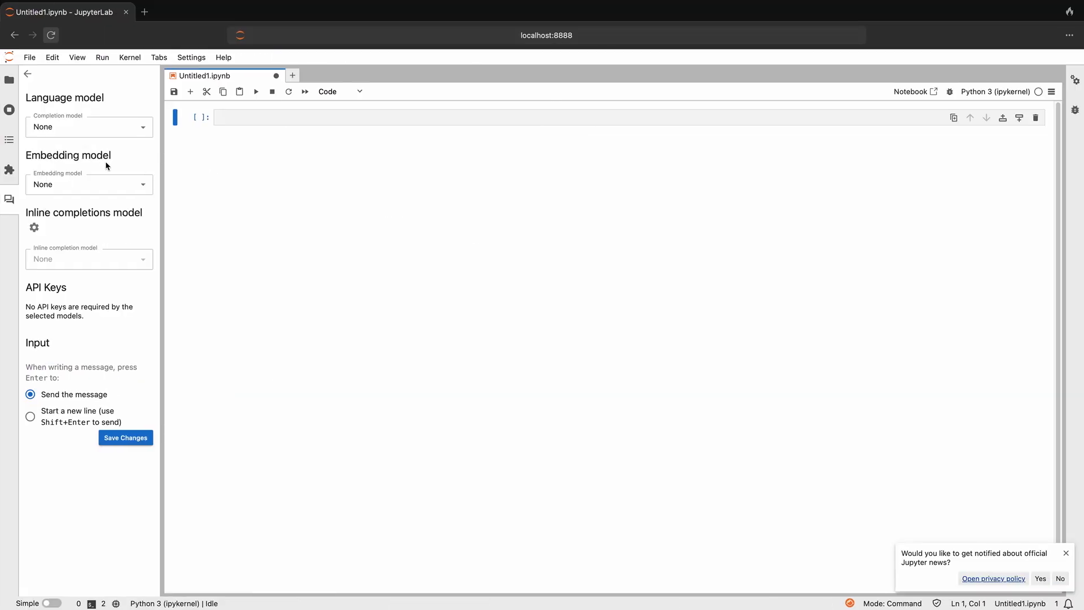
left_click(88, 126)
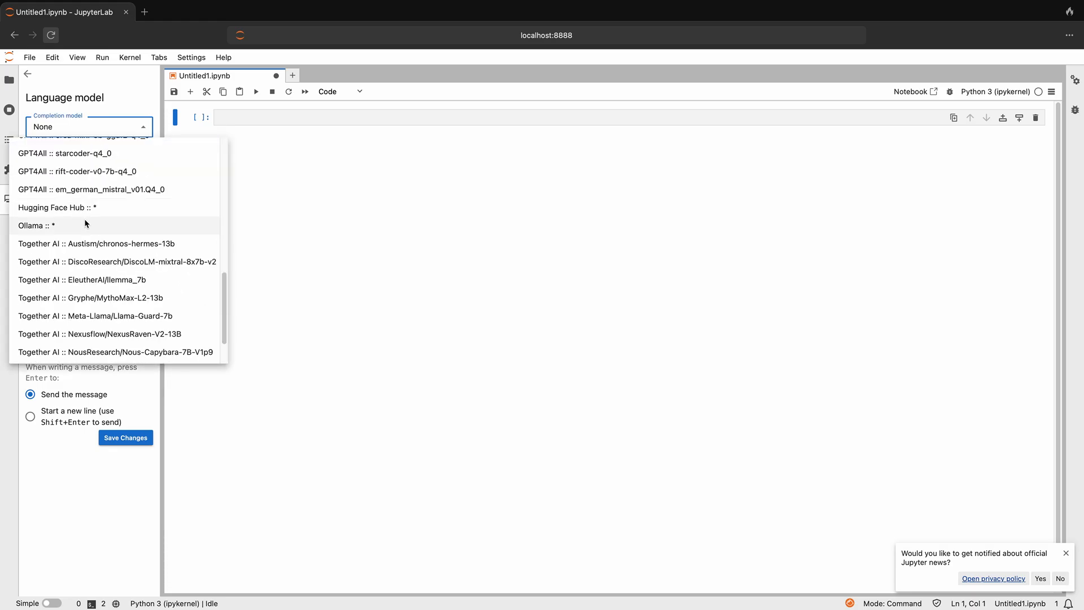
left_click(37, 226)
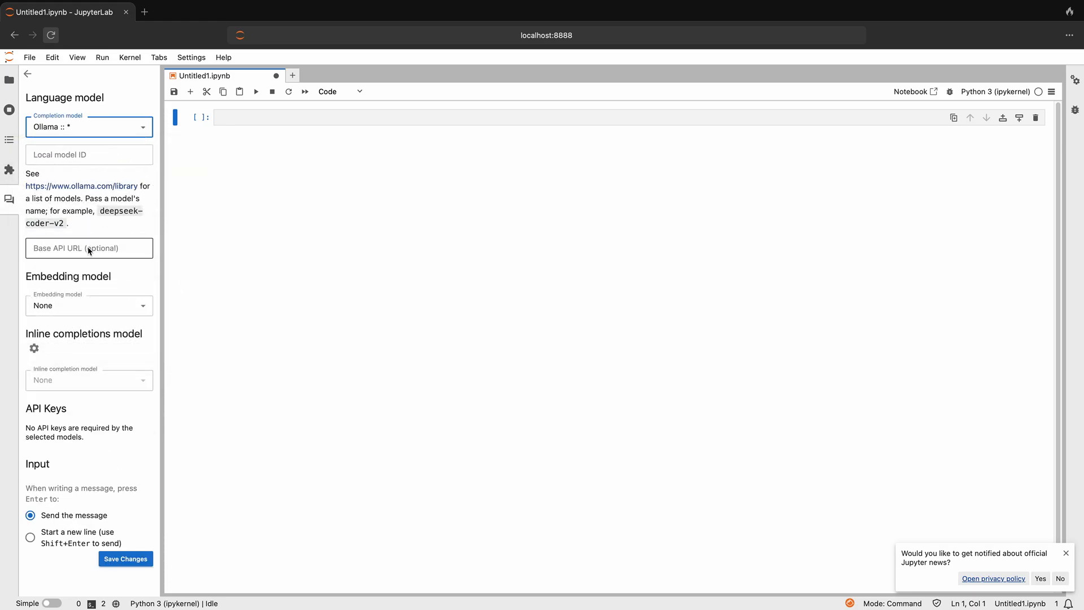
left_click(88, 247)
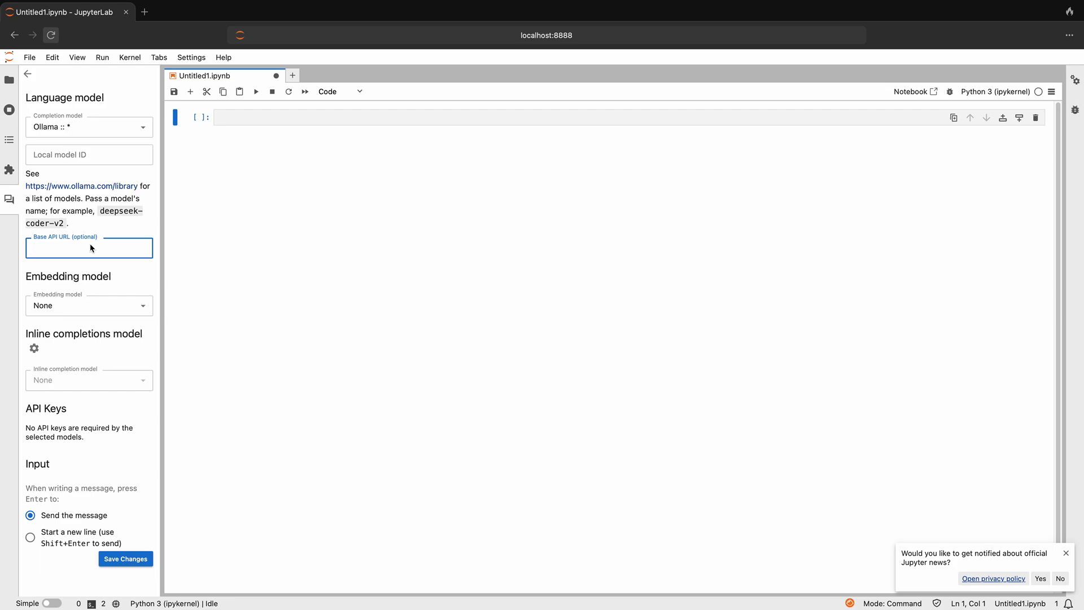
type("http")
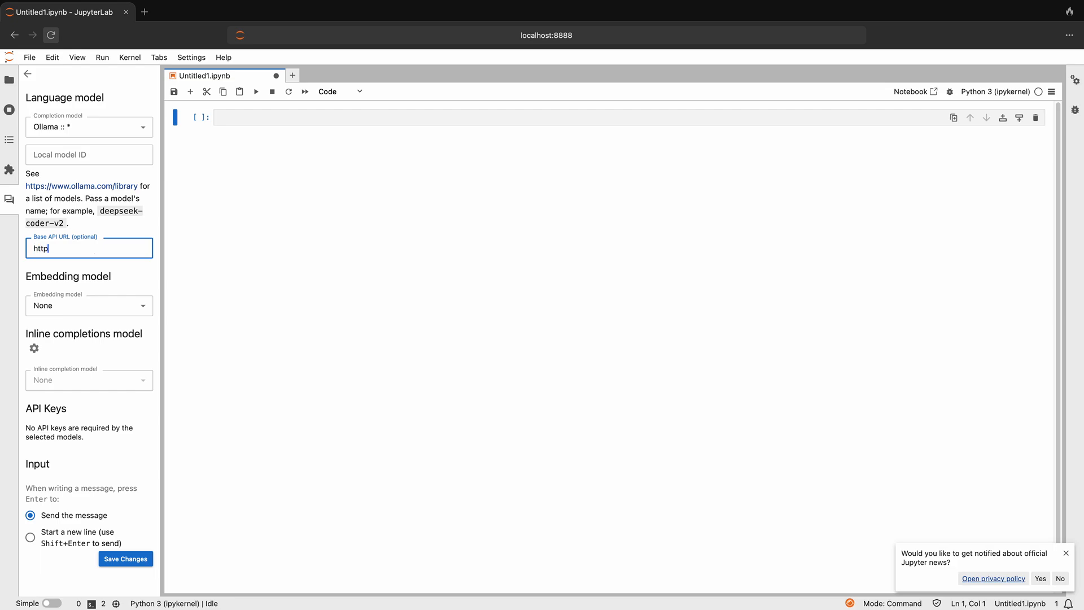
type("://lo")
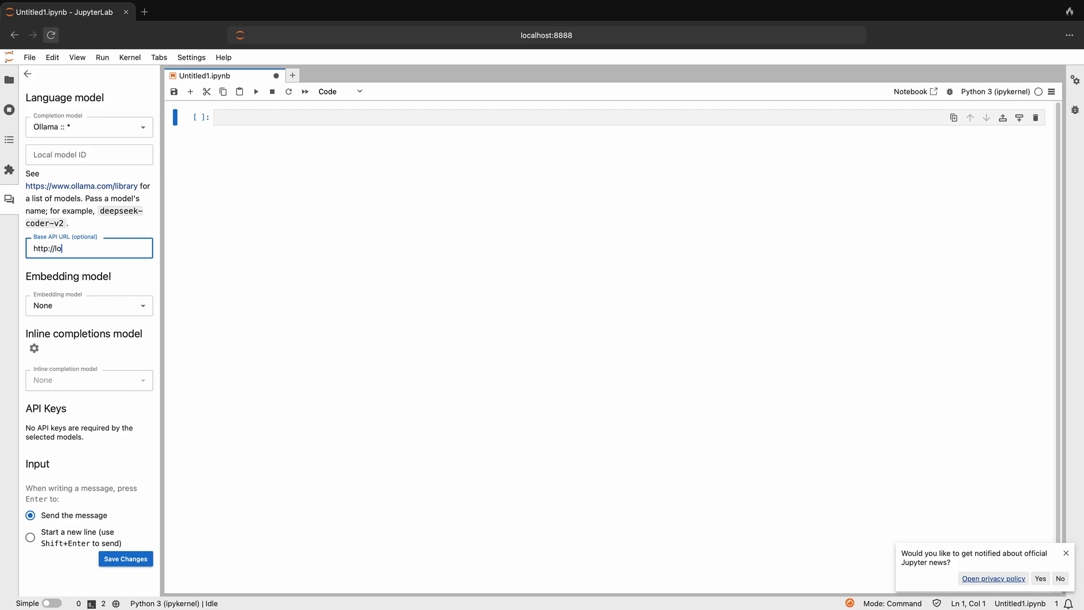
type("calhost")
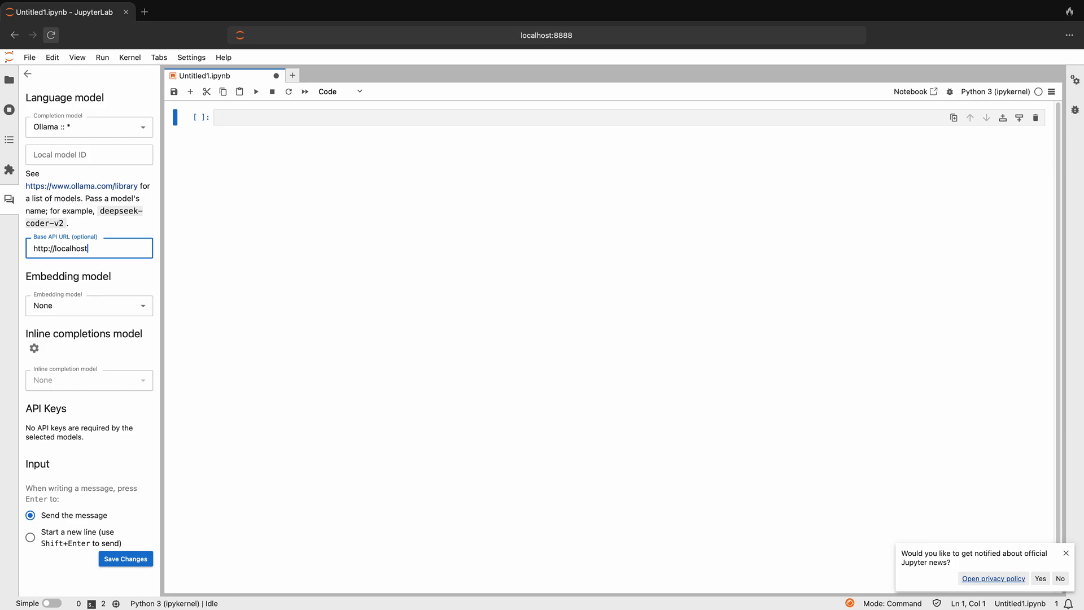
type(":11434")
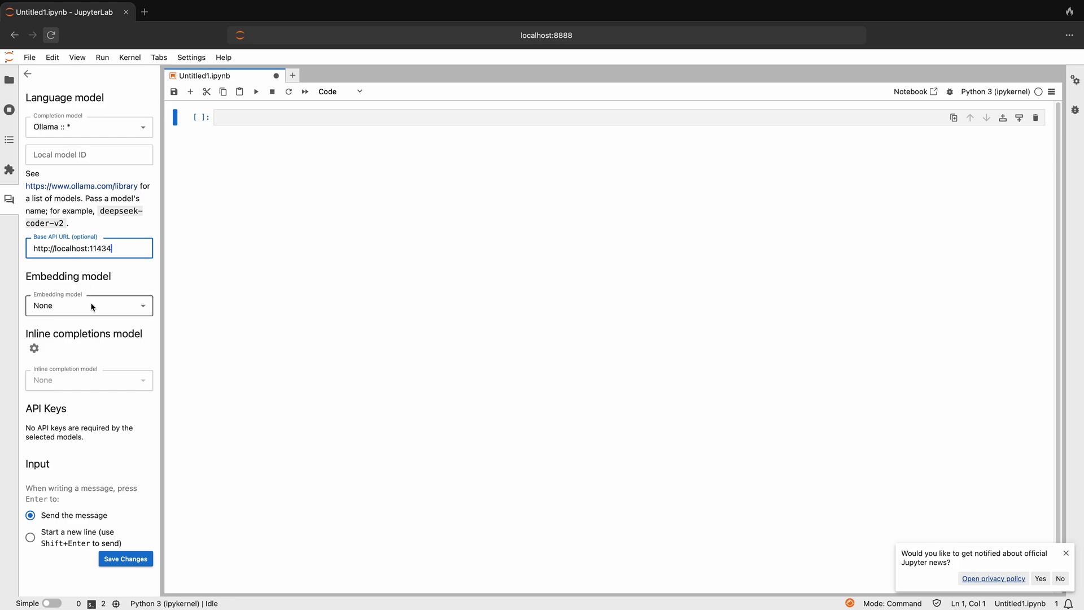
Step: Use Ollama mxbai-embed-large for embeddings and llama3:latest as local model ID
left_click(88, 305)
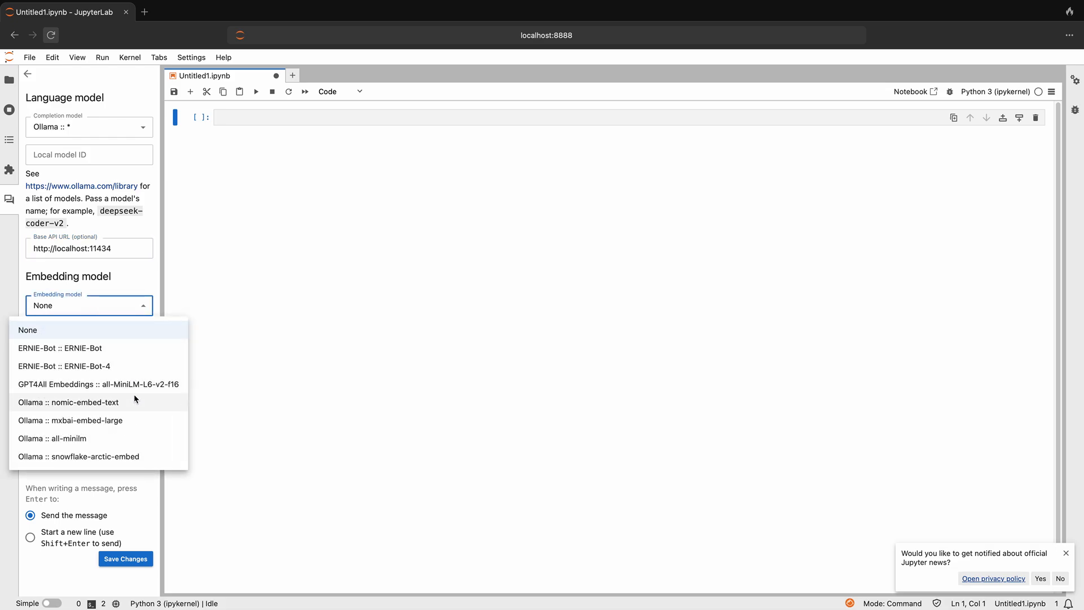
mouse_move(127, 420)
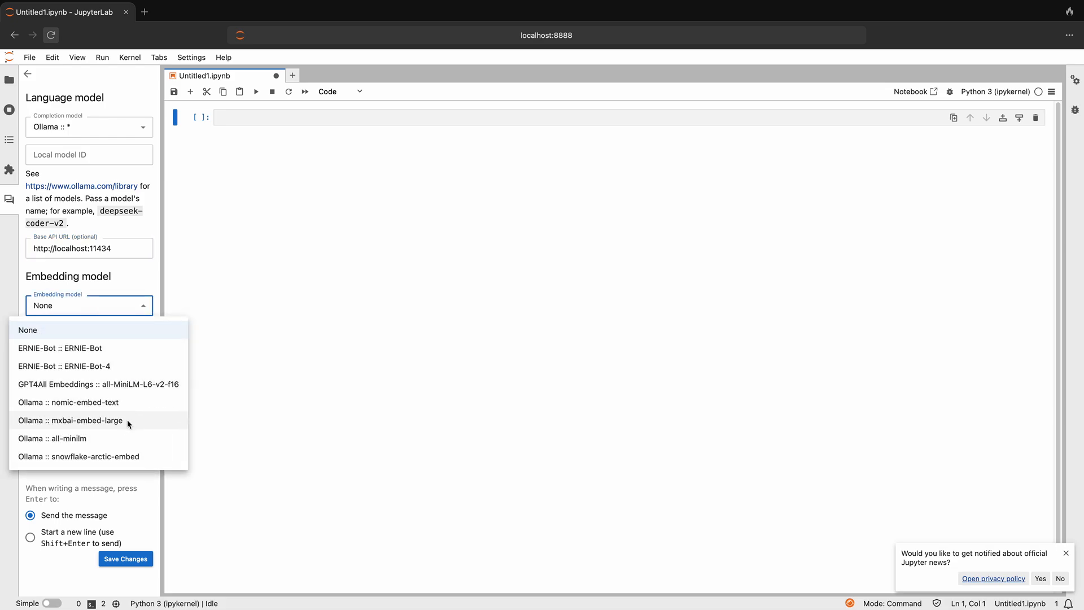
left_click(70, 420)
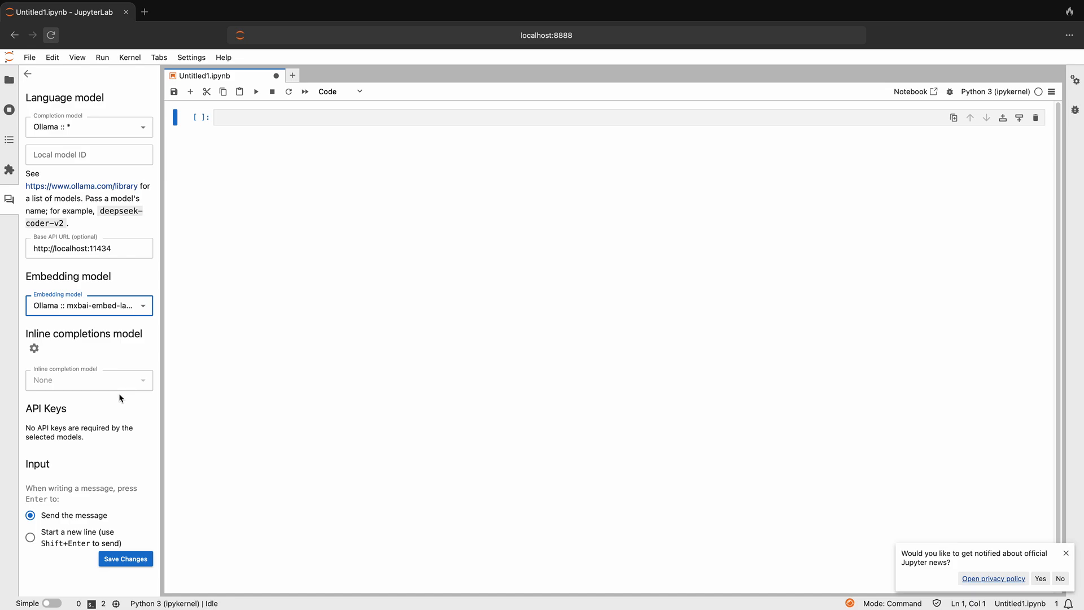
mouse_move(120, 527)
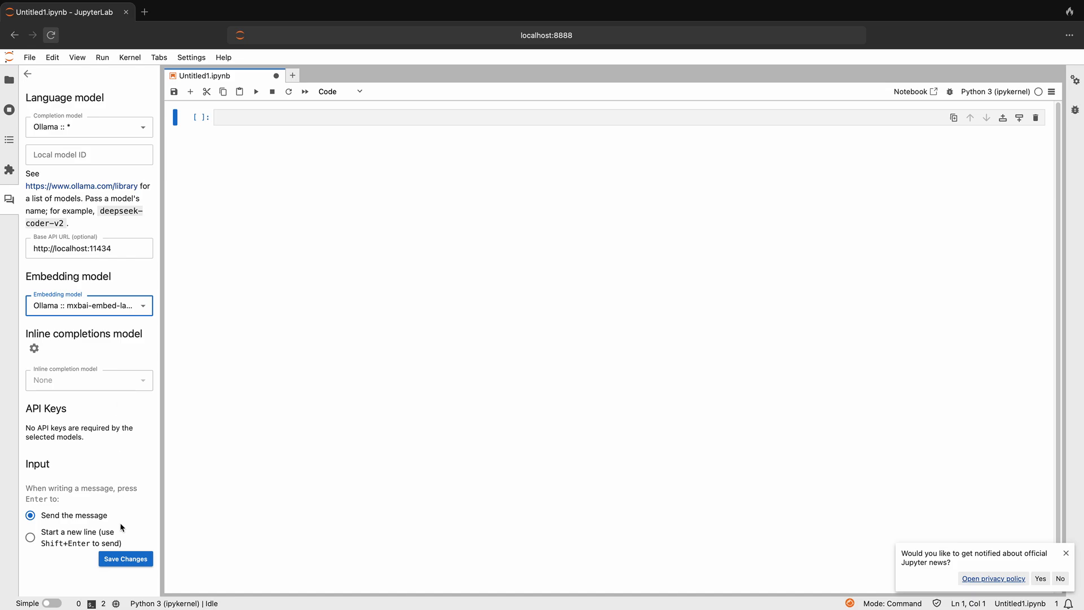
left_click(88, 155)
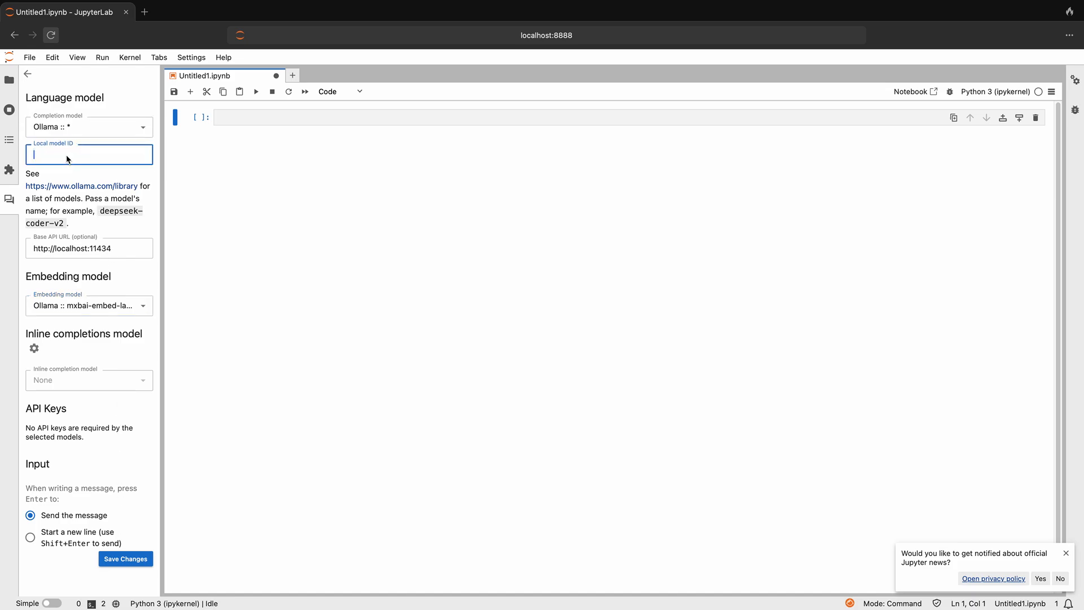
type("llama3:latest")
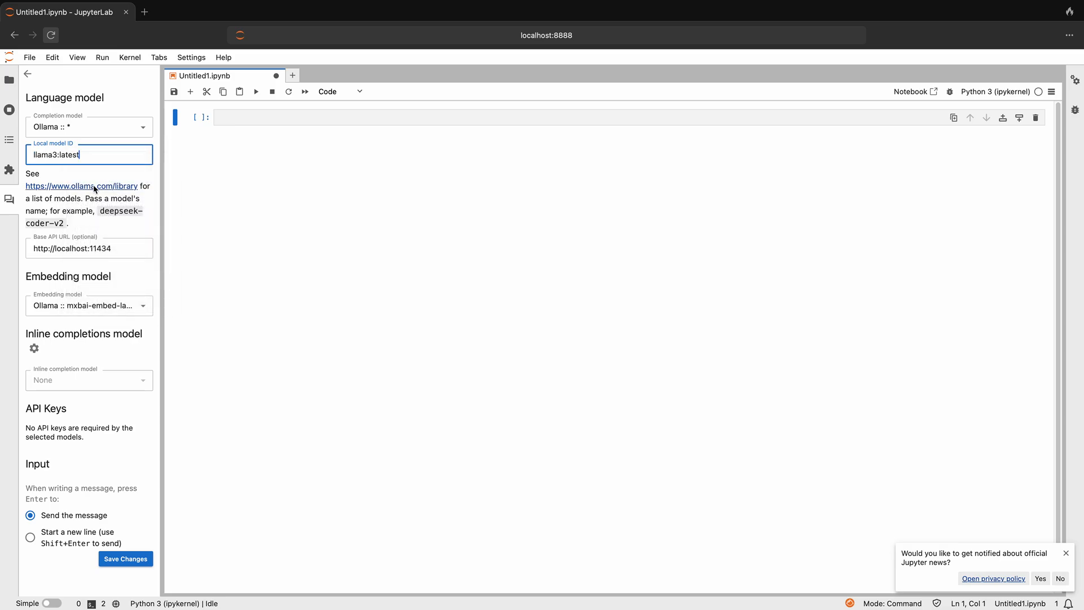
Step: Save the Jupyter AI settings and return to the Jupyternaut chat input
left_click(116, 559)
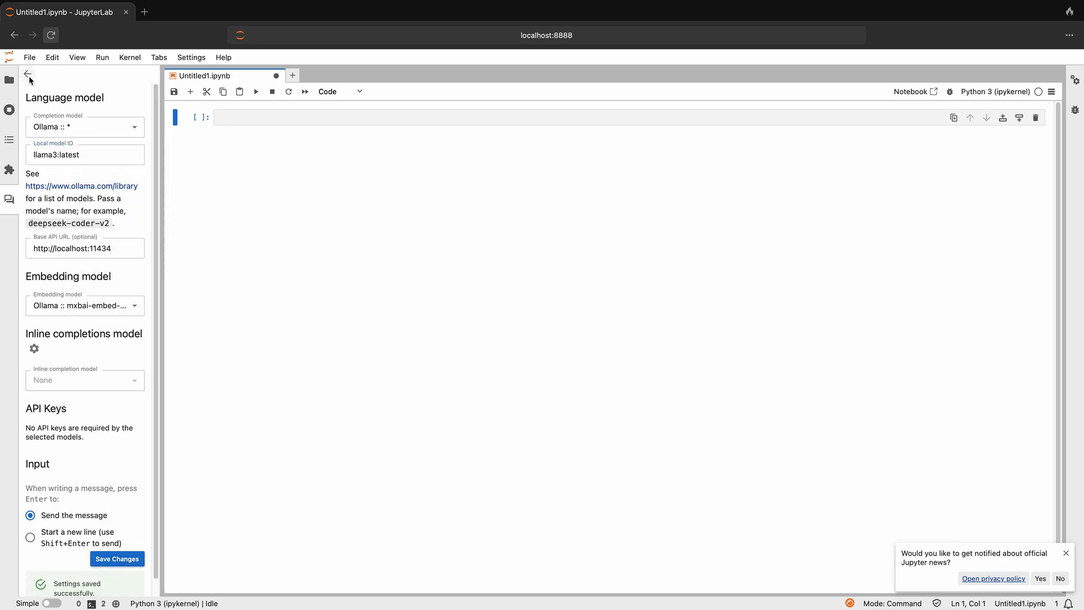
left_click(27, 74)
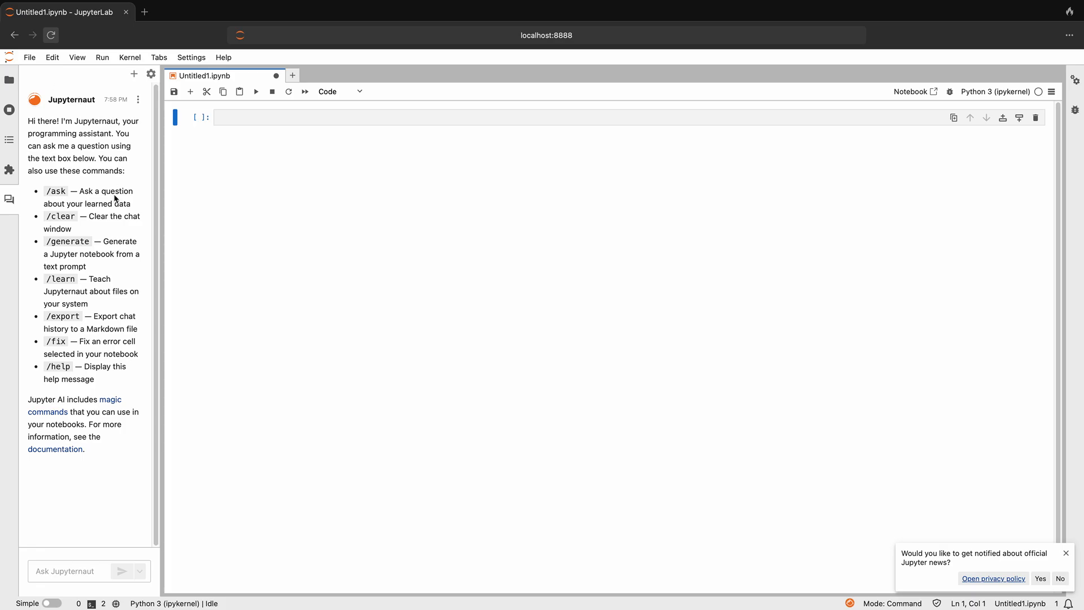
left_click(69, 570)
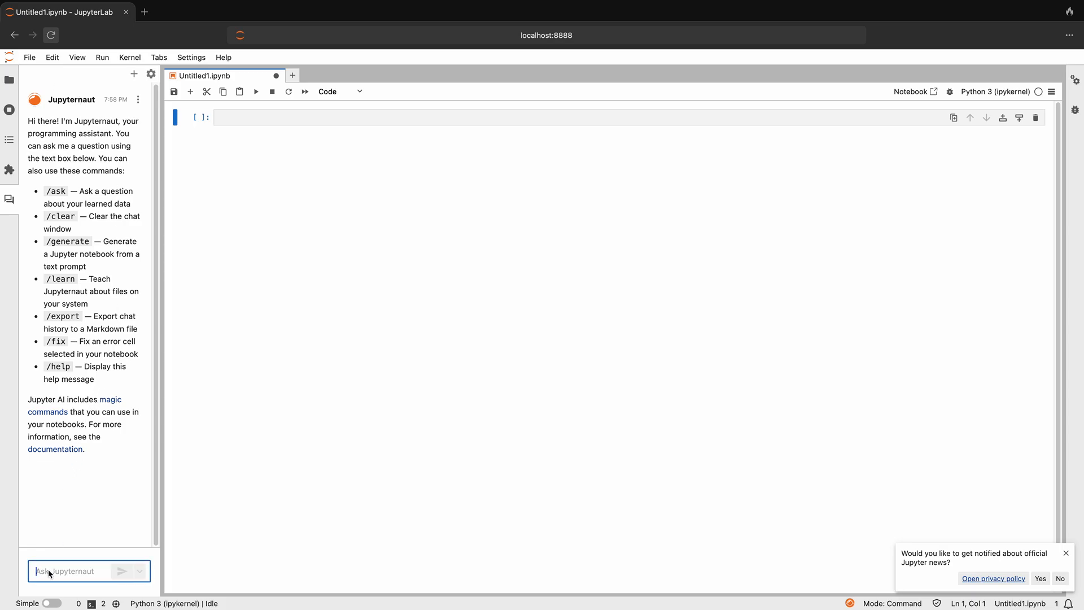